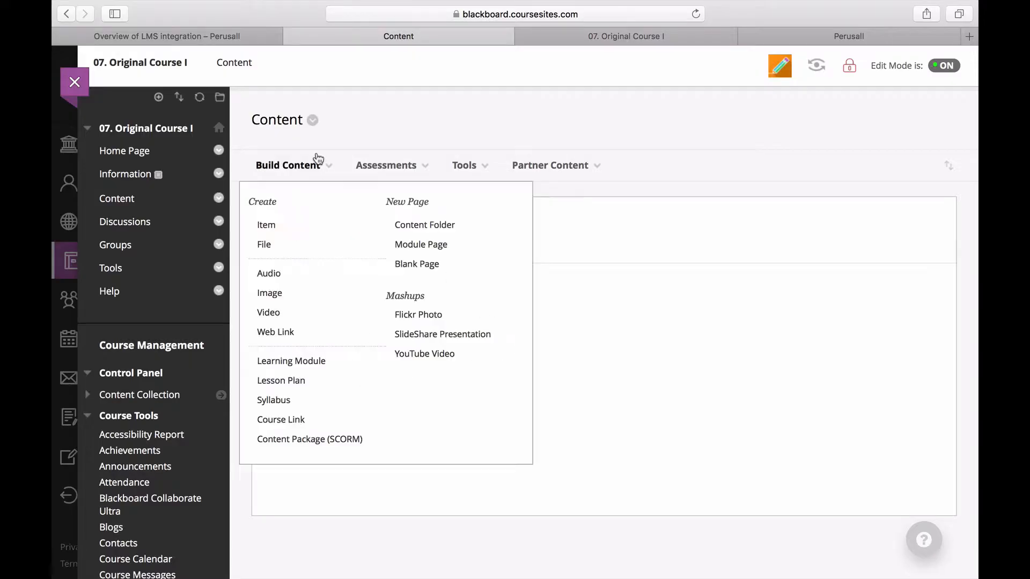
- Open a new Web Link form from Build Content and focus its Name field
click(275, 332)
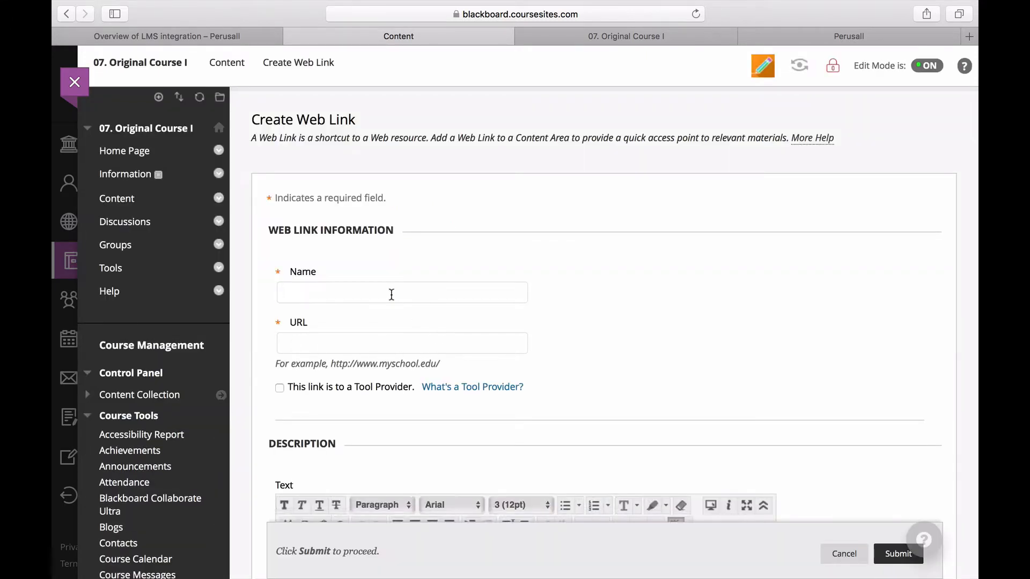
click(401, 292)
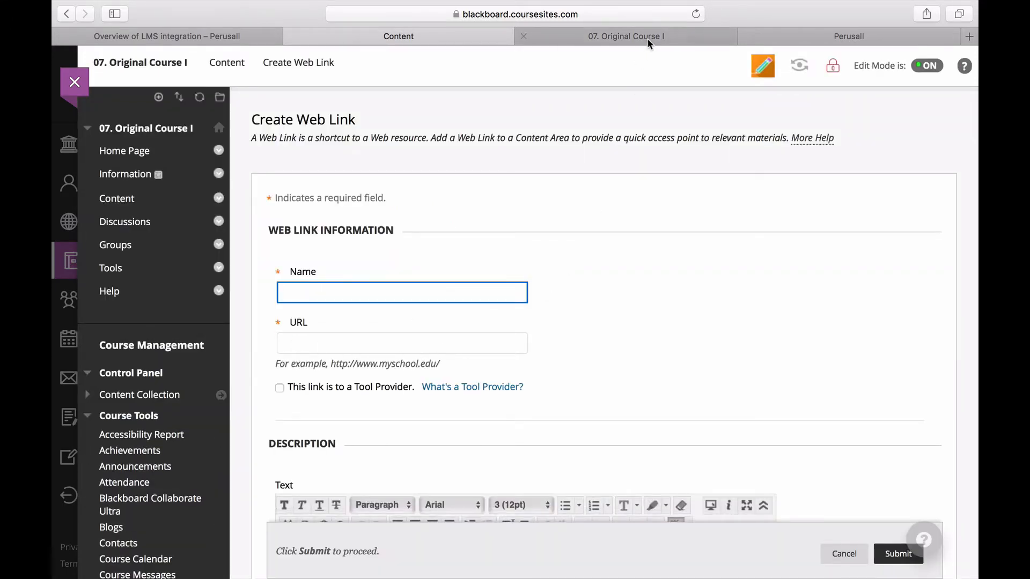
click(624, 36)
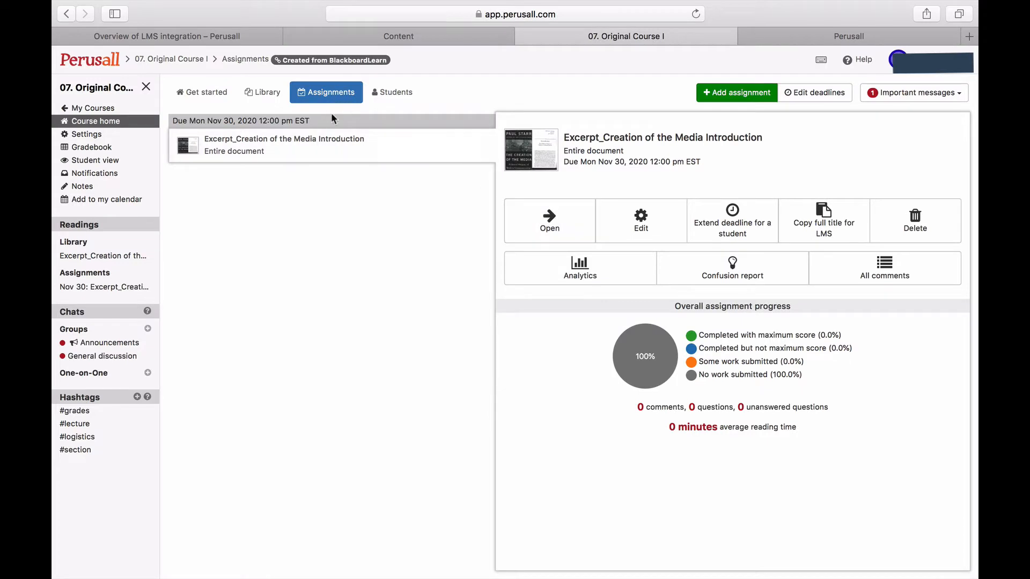
mouse_move(822, 220)
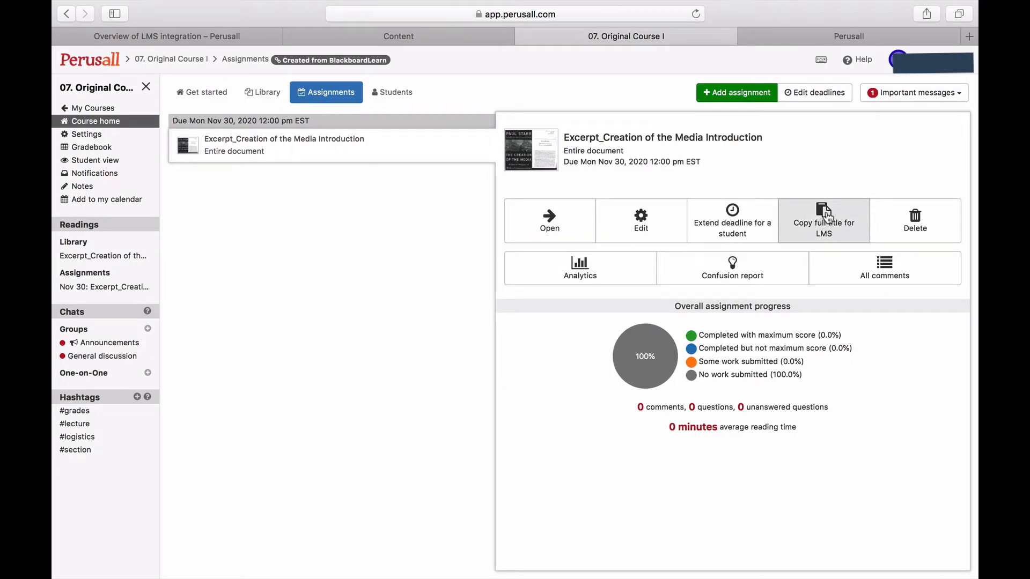
click(398, 36)
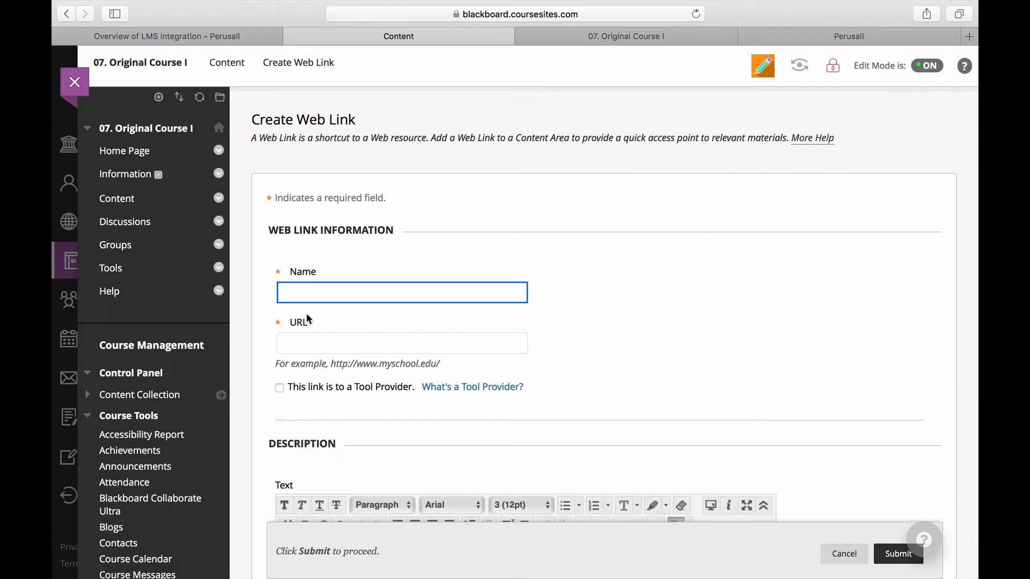
text(Excerpt_Creation of the Media Introduction)
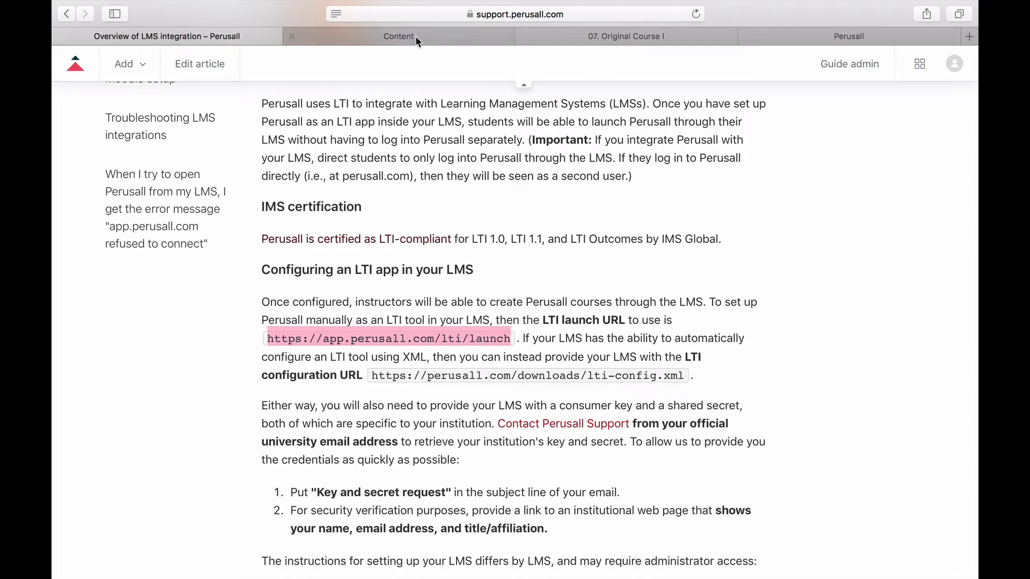
click(398, 36)
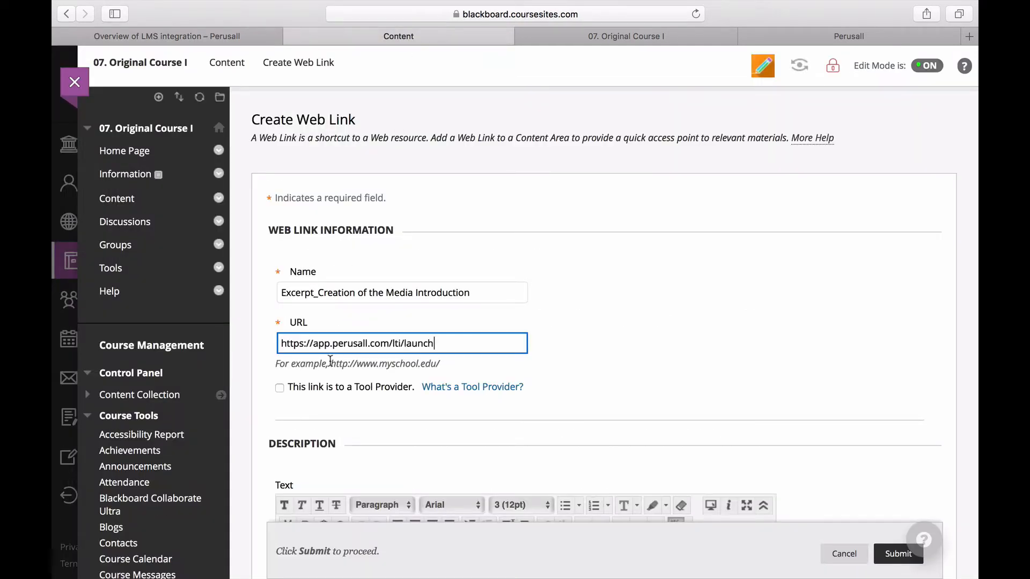
- Mark the link as a Tool Provider with key and secret, and enable evaluation
click(279, 387)
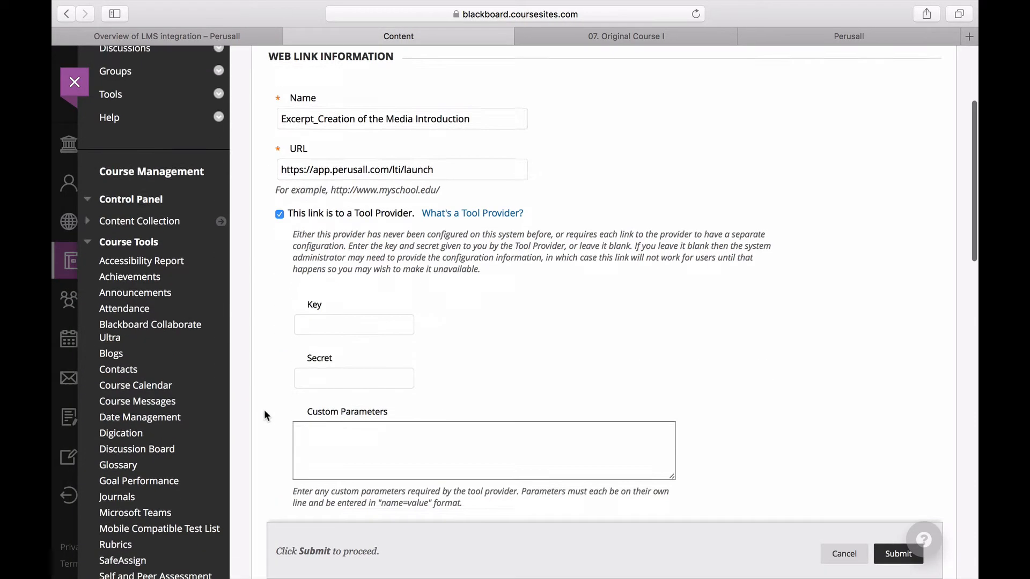
scroll(down, 3)
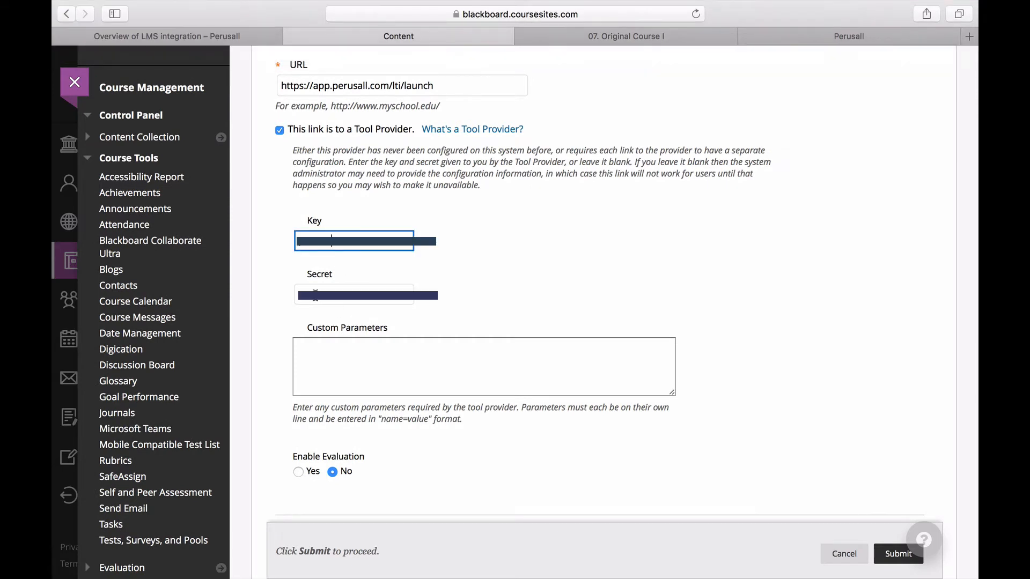
scroll(down, 3)
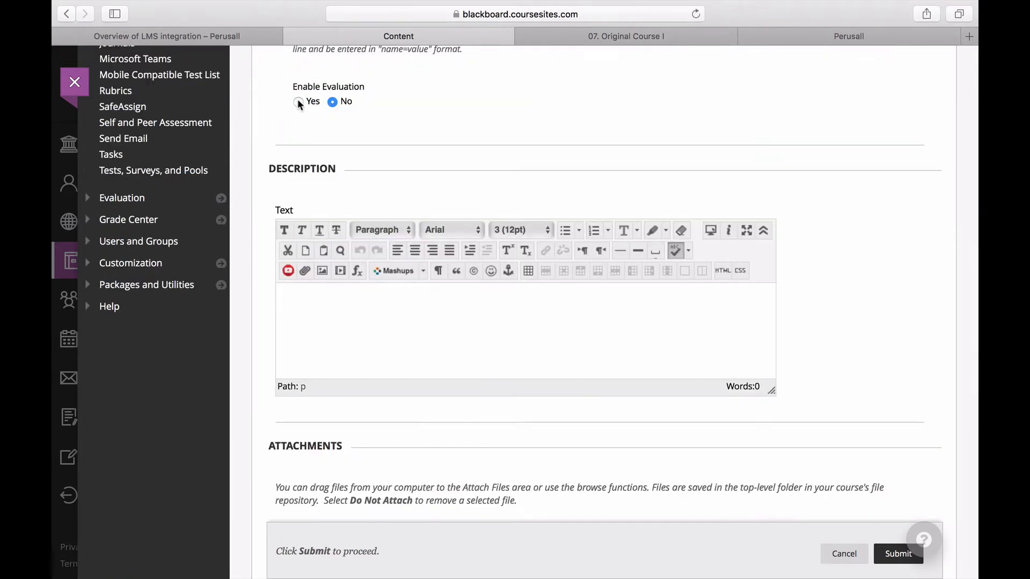
click(298, 102)
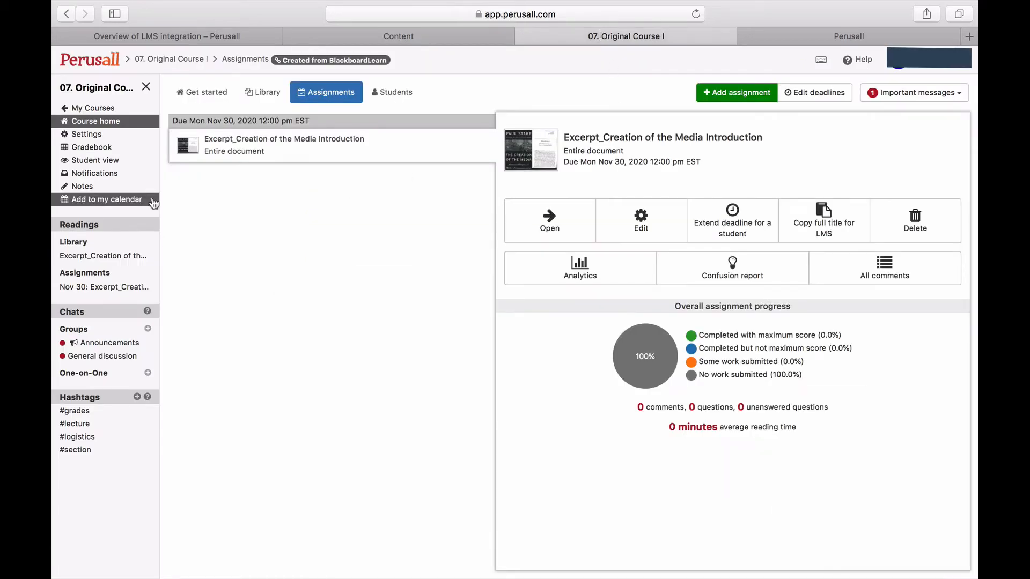
click(85, 121)
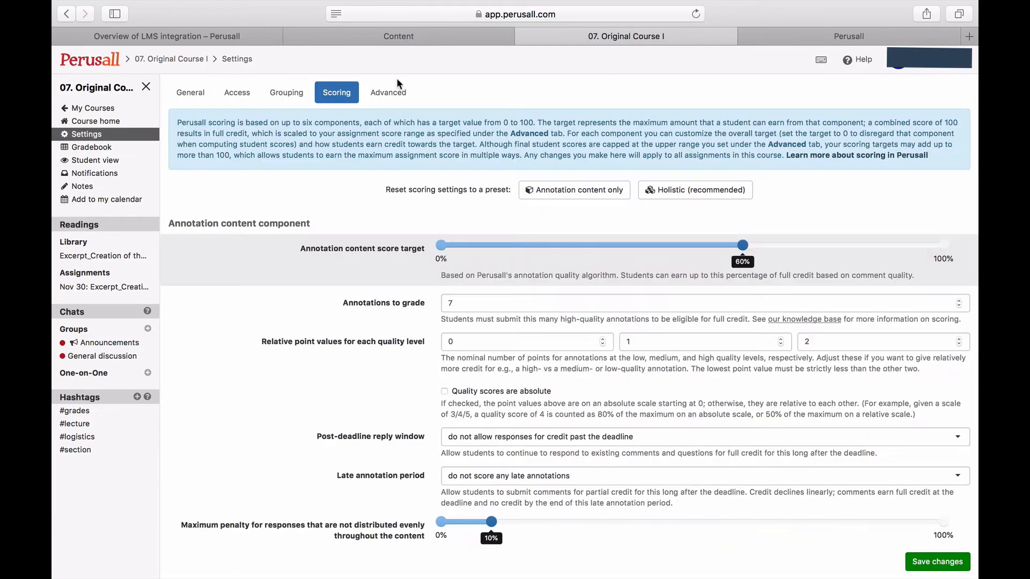
click(387, 92)
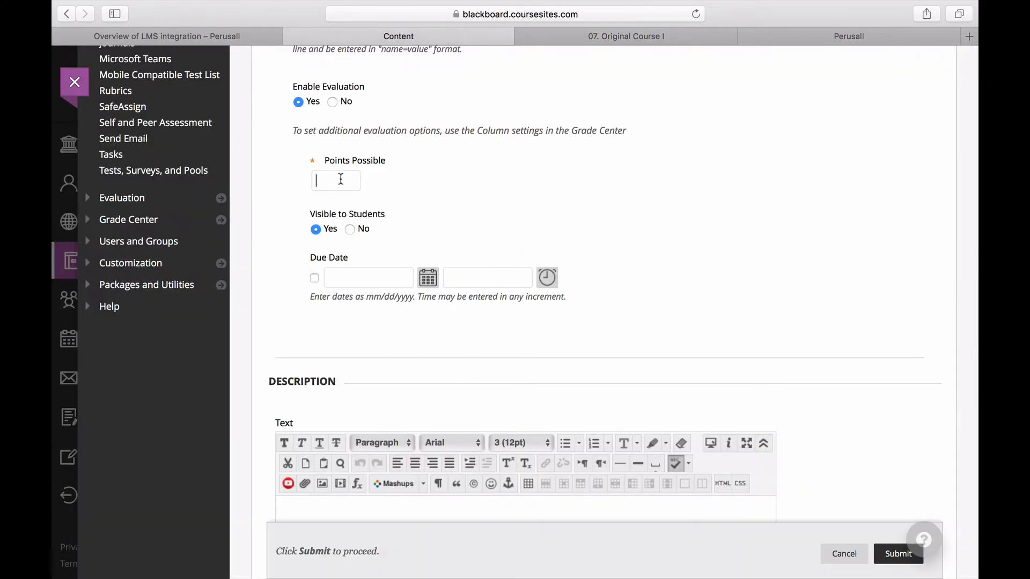
scroll(down, 3)
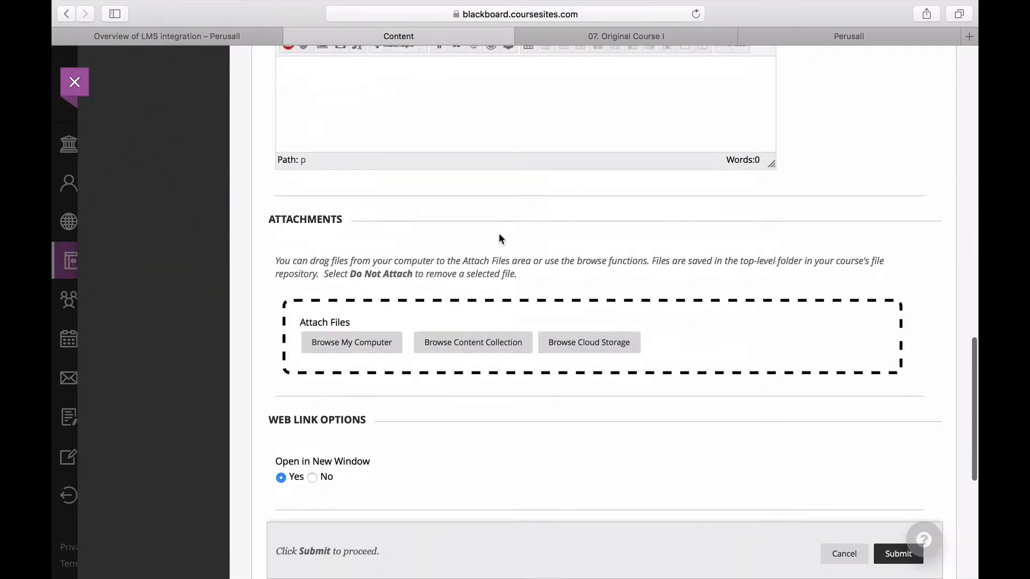
- Submit the new 'Excerpt_Creation of the Media Introduction' tool-provider web link
scroll(down, 3)
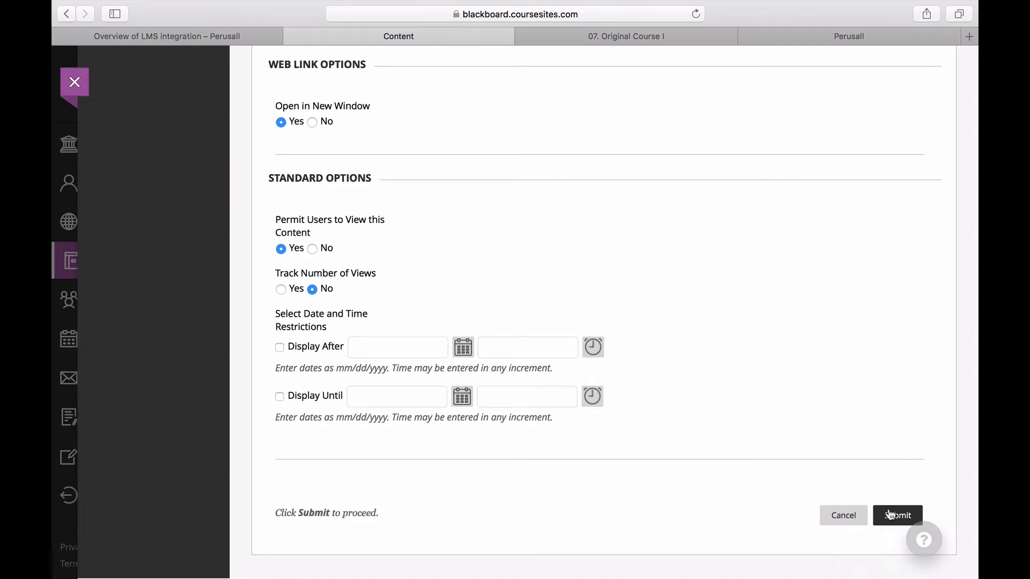
click(897, 515)
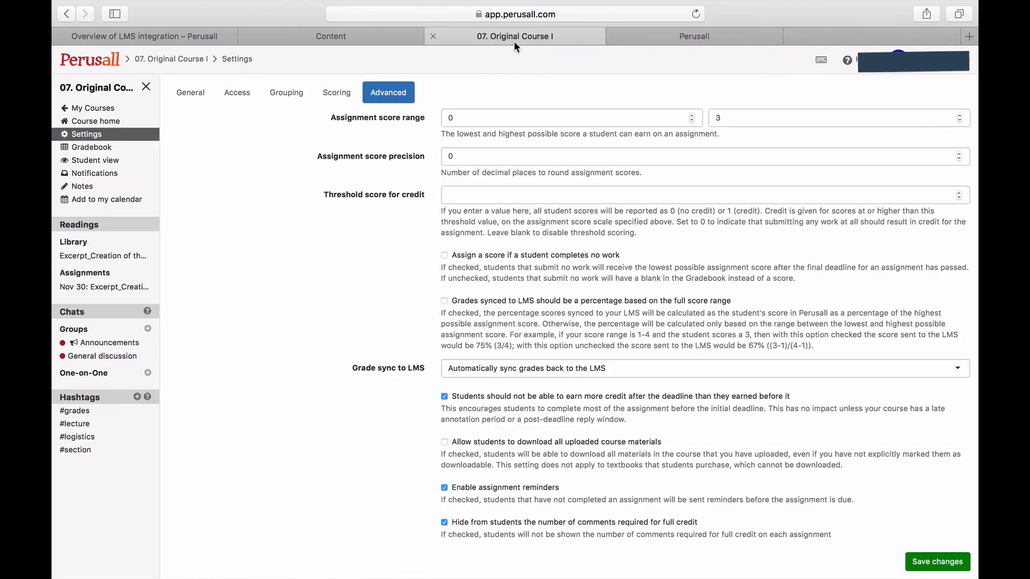
- Return to Blackboard and open the edit form for the Perusall web link
click(331, 36)
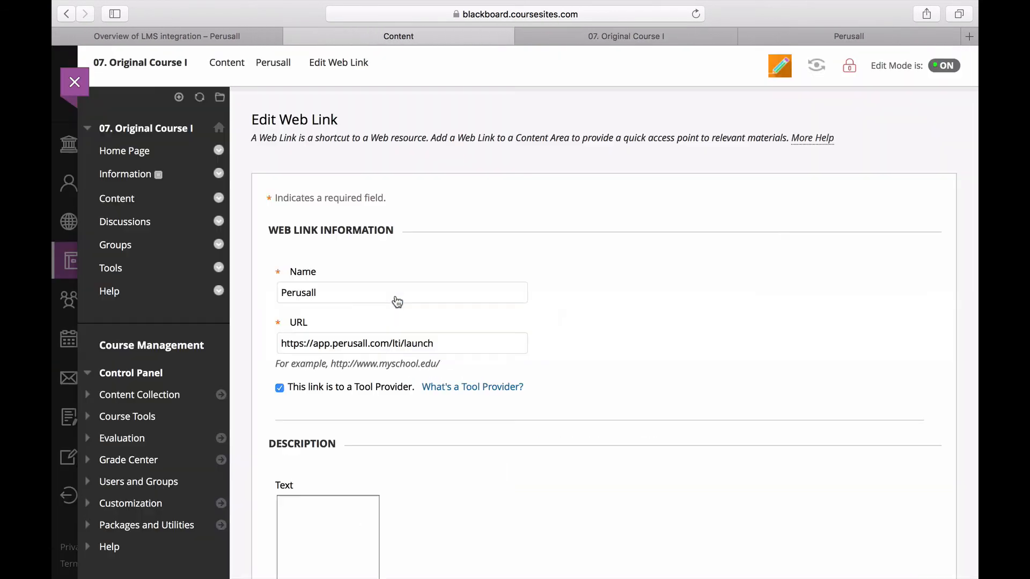
- Set Permit Users to View this Content to No for the Perusall link
scroll(down, 3)
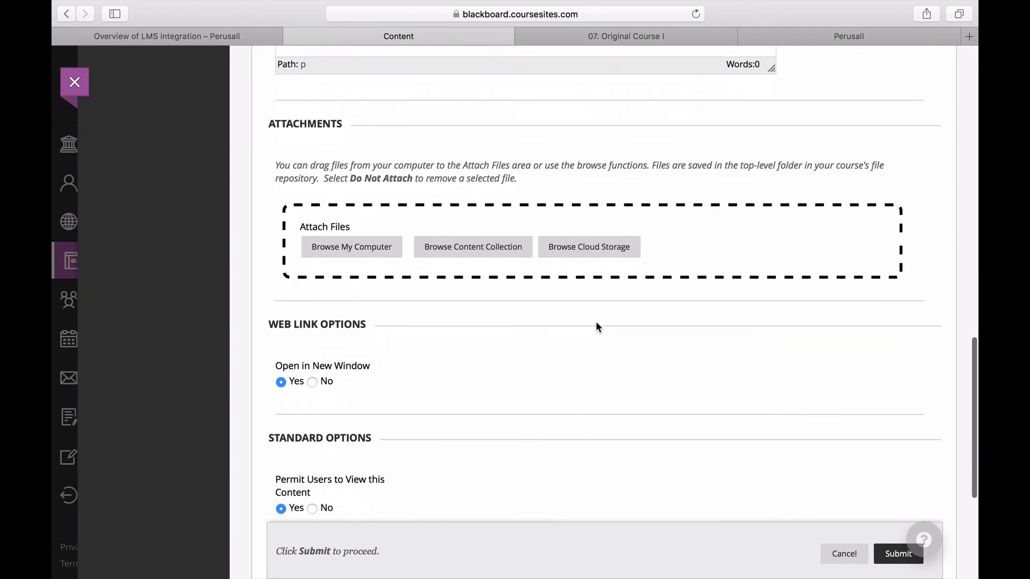
scroll(down, 3)
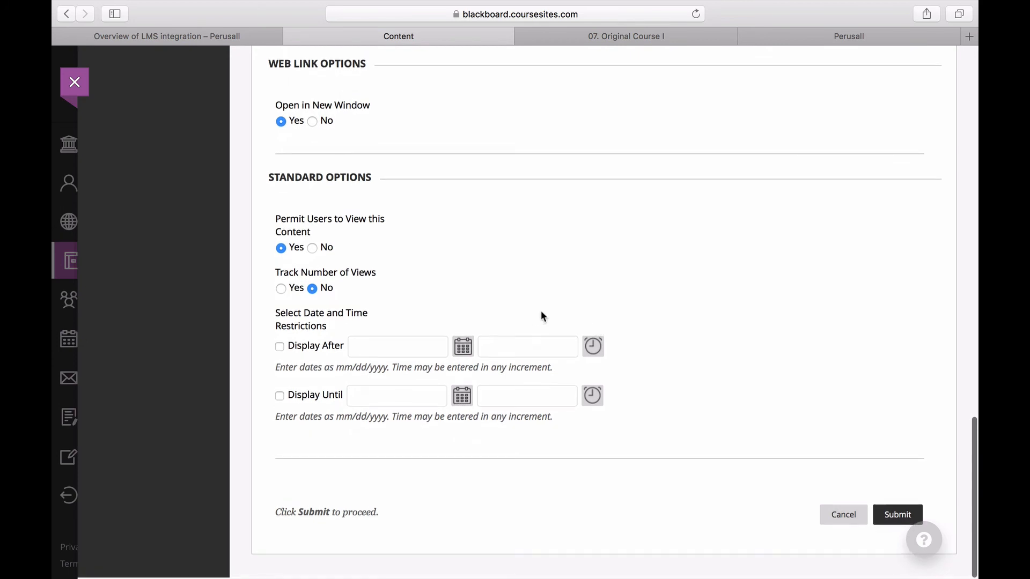
click(312, 247)
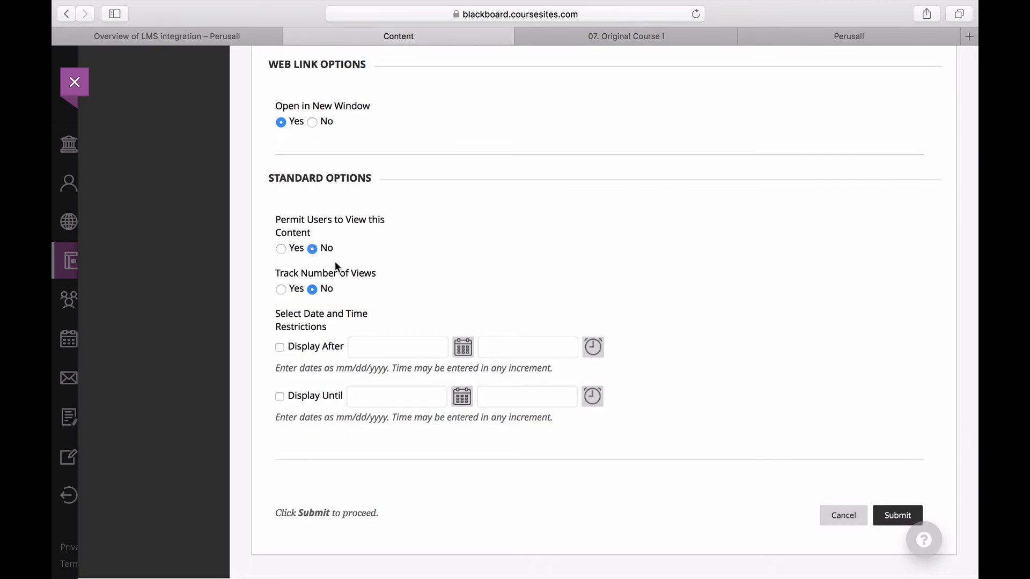